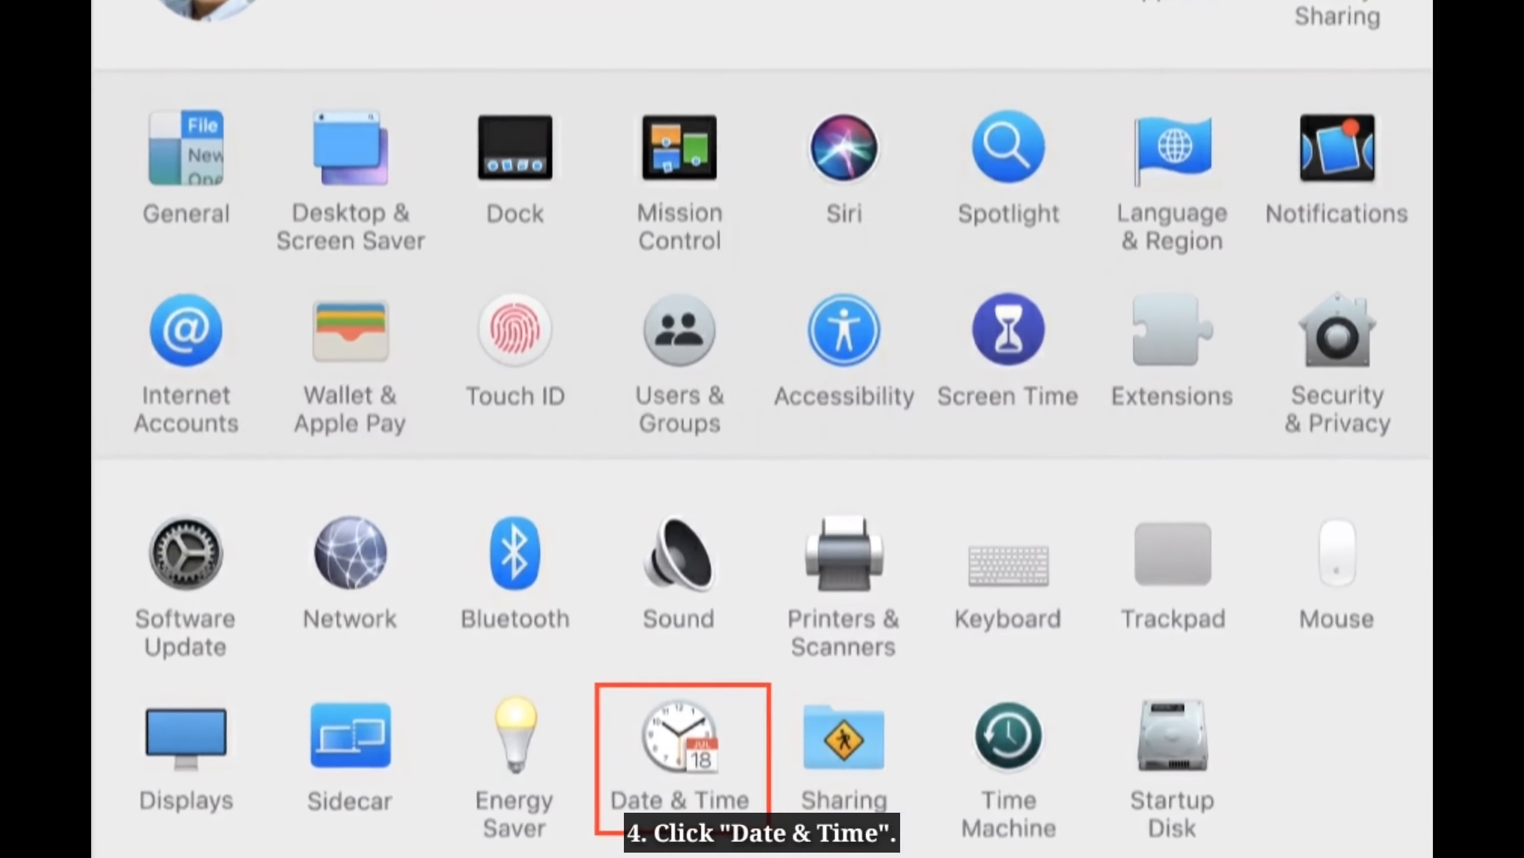
Show the Date & Time pane in System Preferences
{"action": "left_click", "coordinate": [679, 737]}
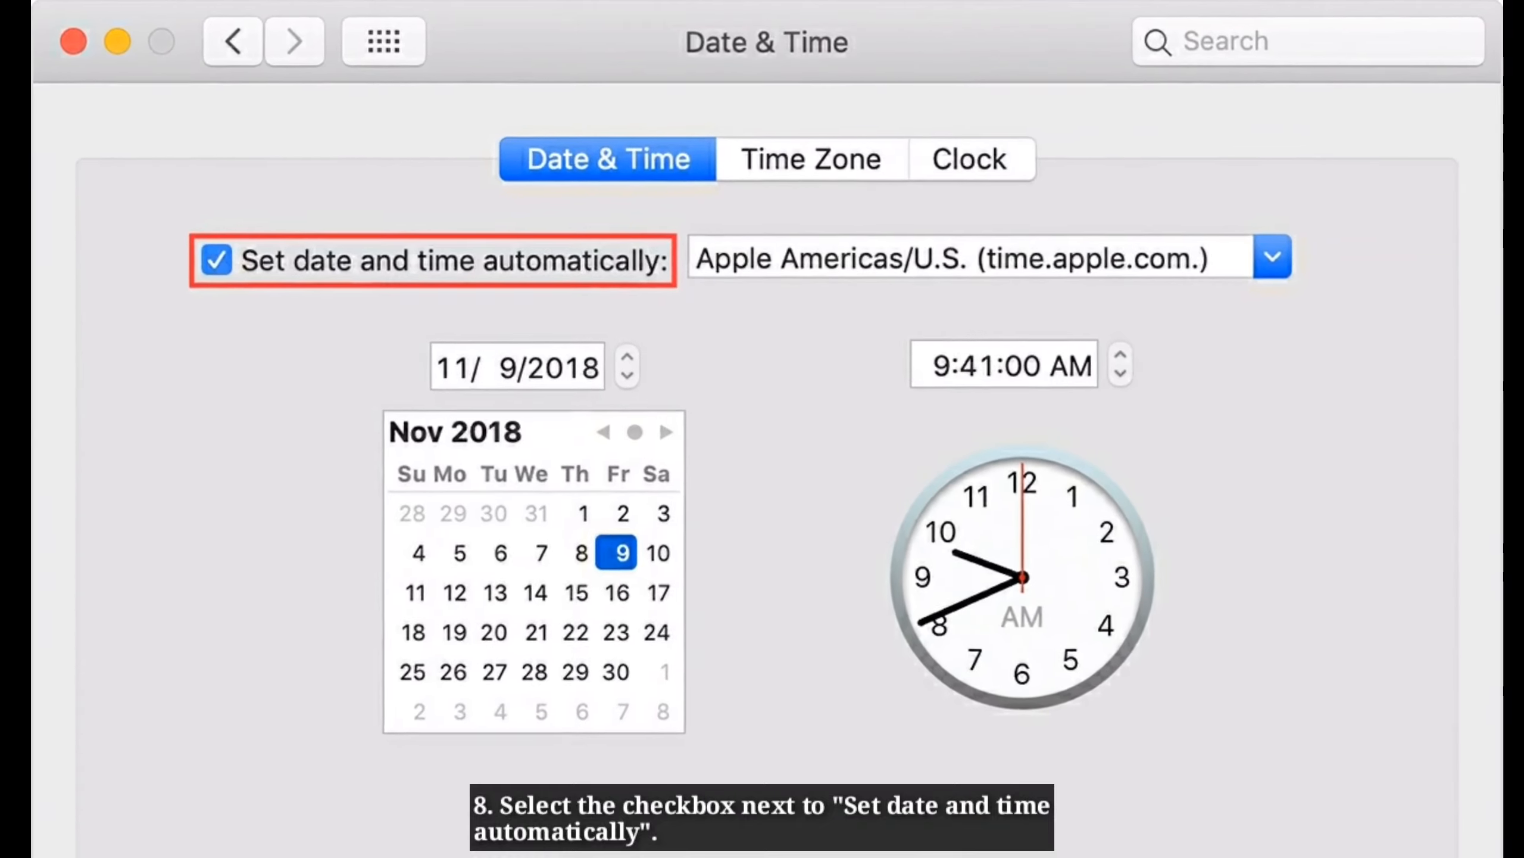
Enable 'Set date and time automatically' using Apple's time server
{"action": "left_click", "coordinate": [791, 105]}
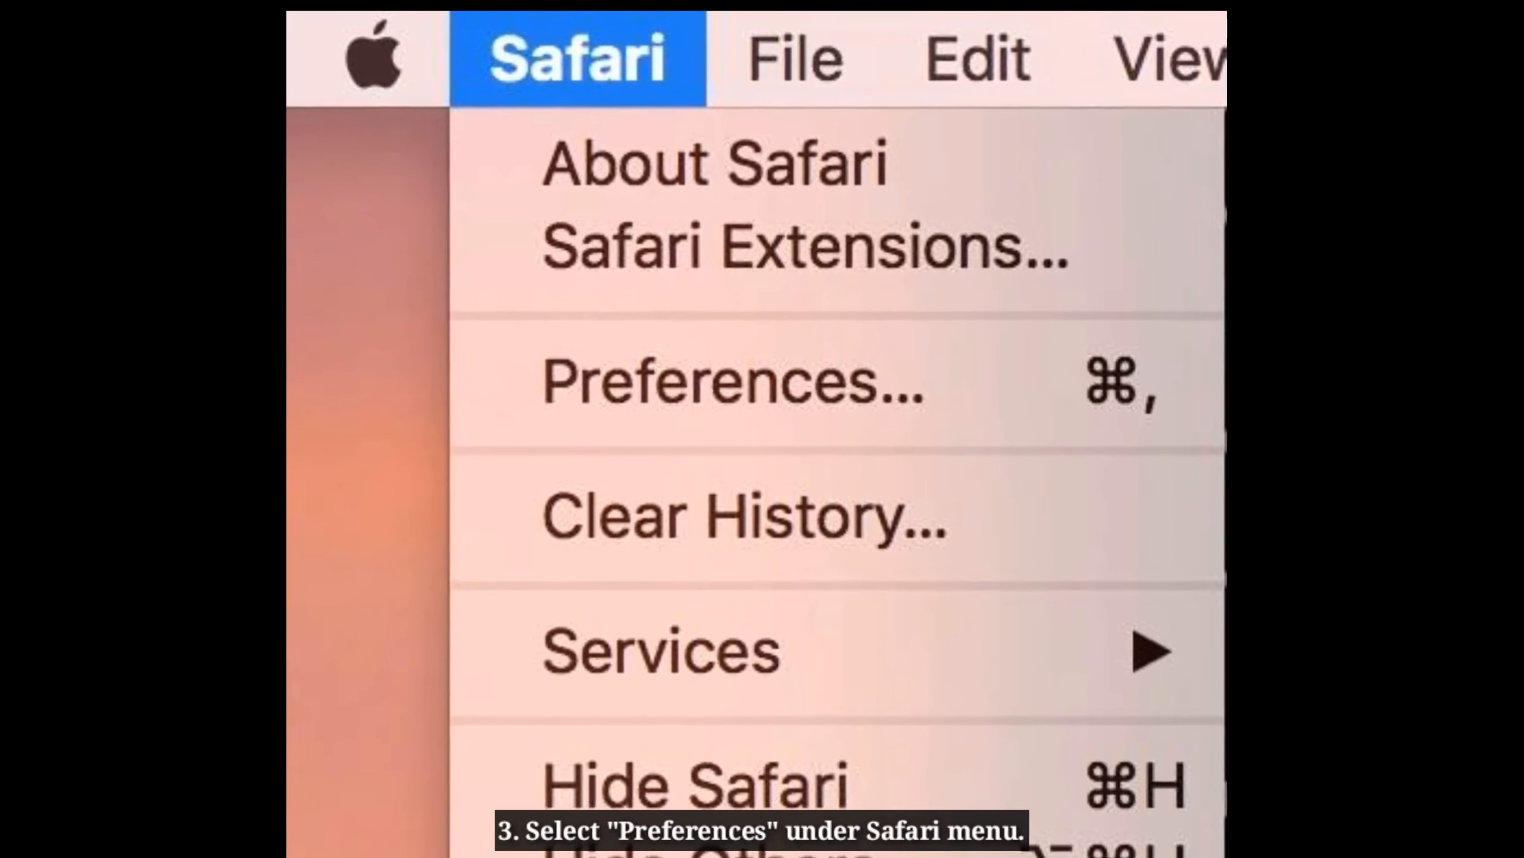
Show Safari's Privacy preferences with cookie, location and tracking options
{"action": "left_click", "coordinate": [733, 379]}
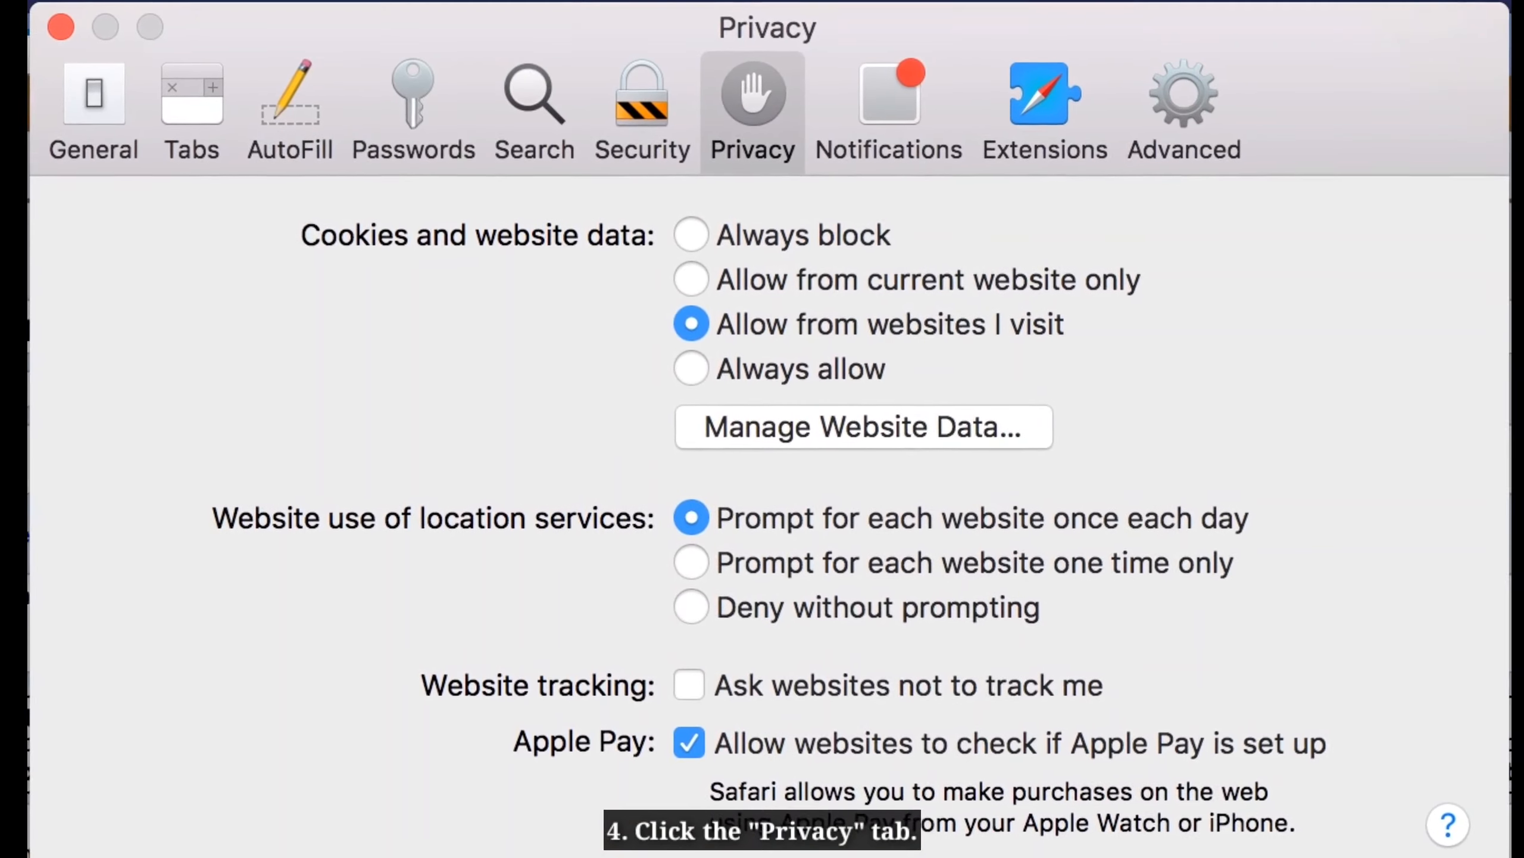